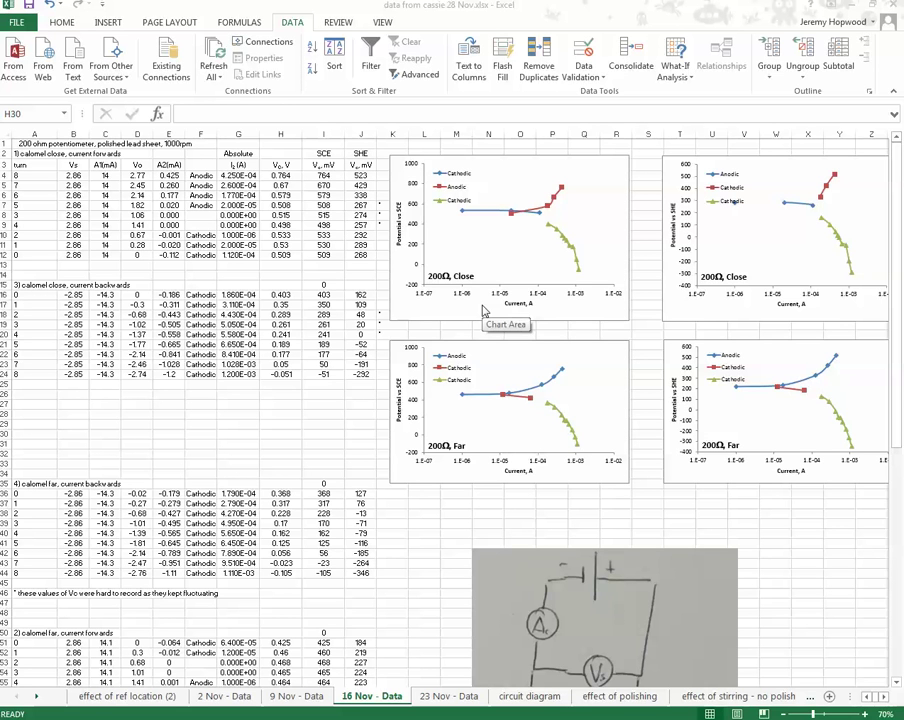
pyautogui.moveTo(476, 292)
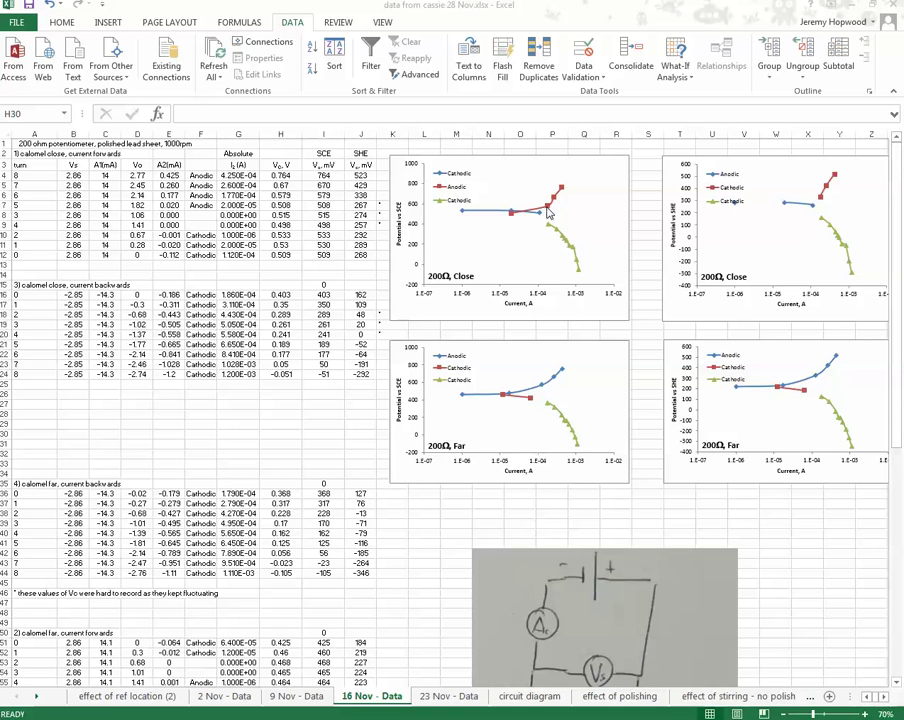
pyautogui.moveTo(548, 212)
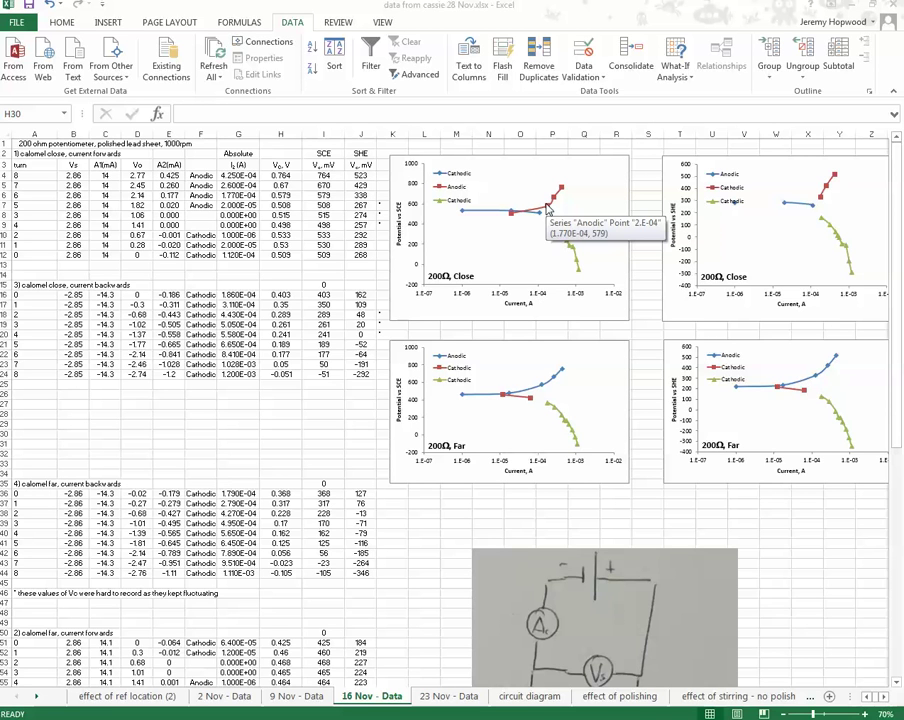
pyautogui.moveTo(572, 196)
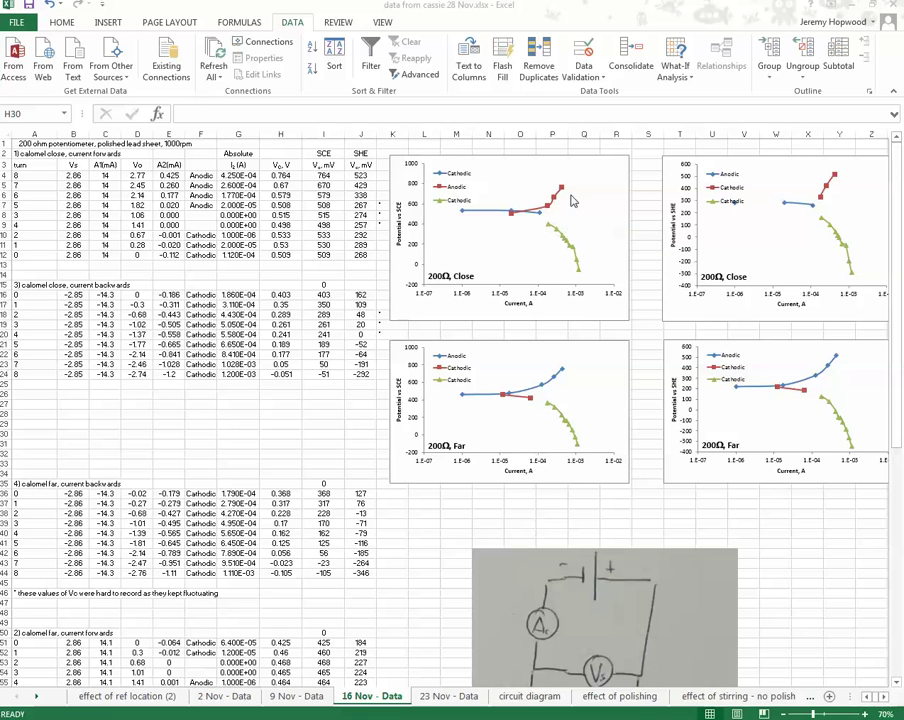
pyautogui.moveTo(530, 224)
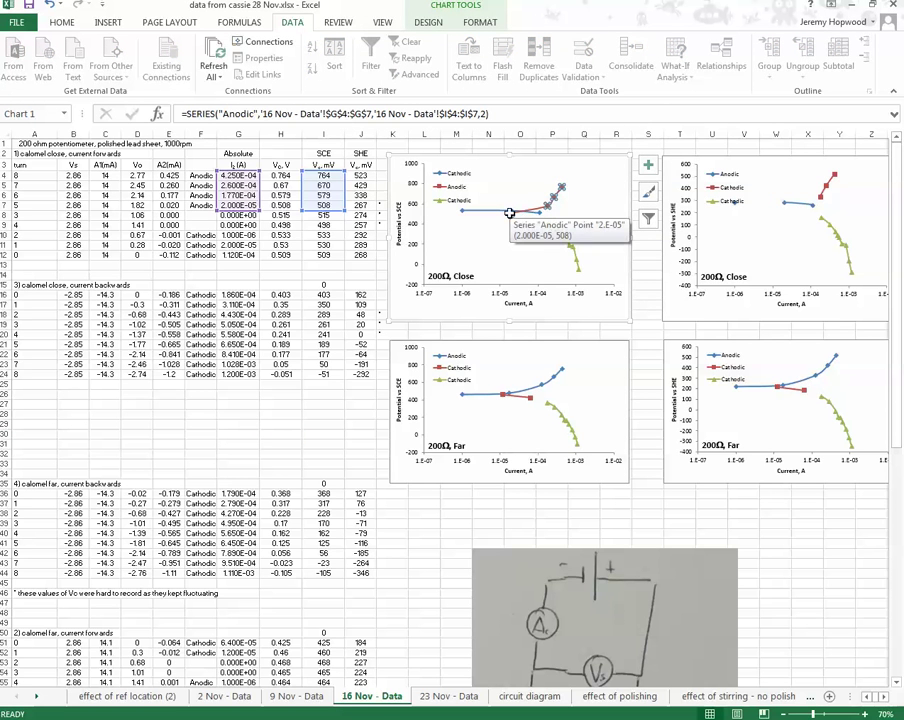
pyautogui.moveTo(510, 210)
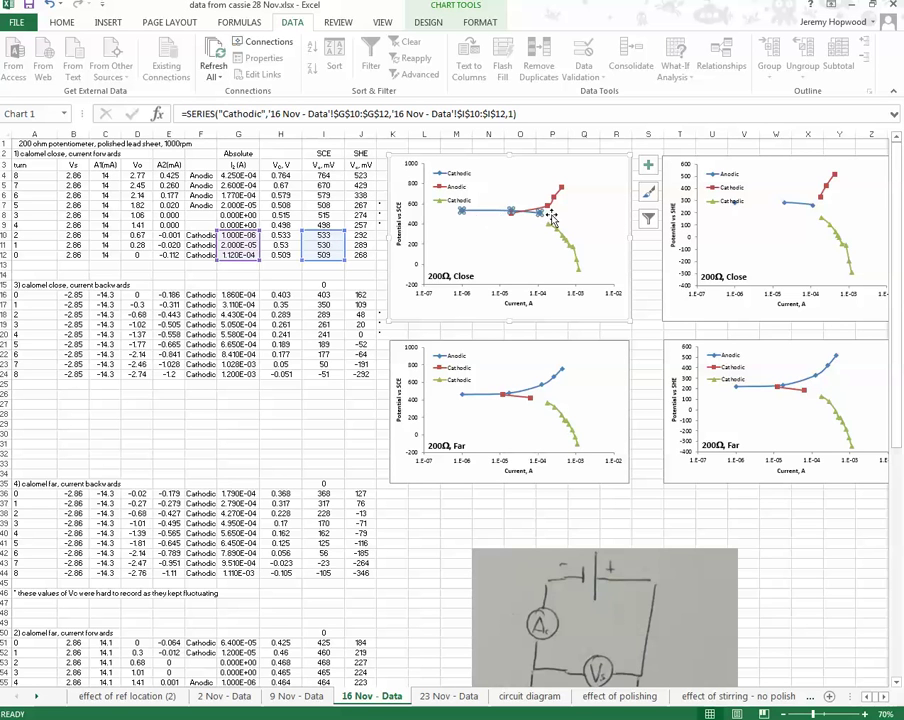
pyautogui.moveTo(488, 218)
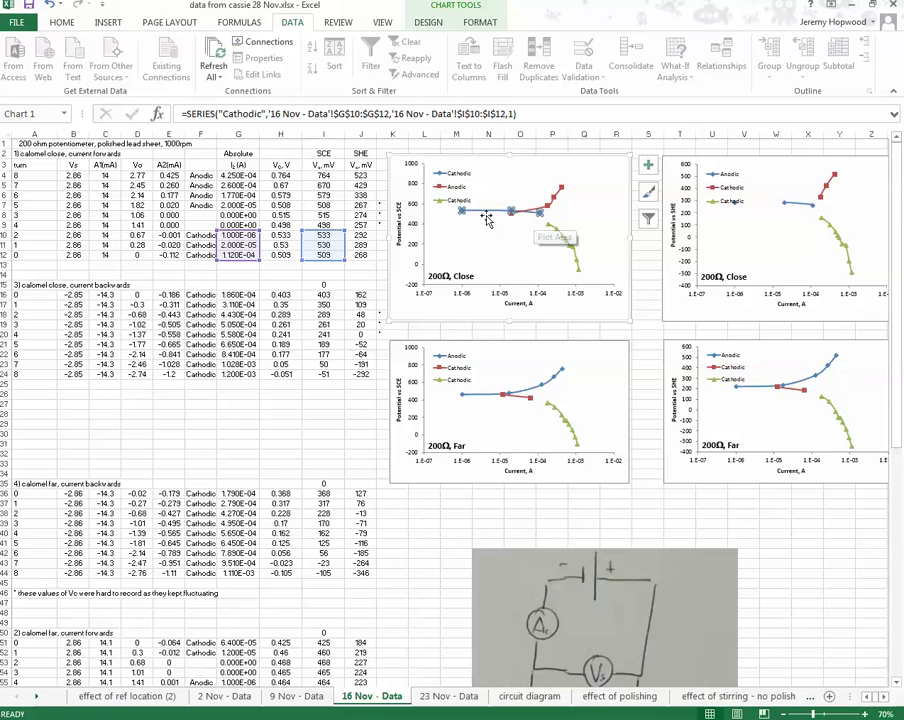
pyautogui.moveTo(556, 202)
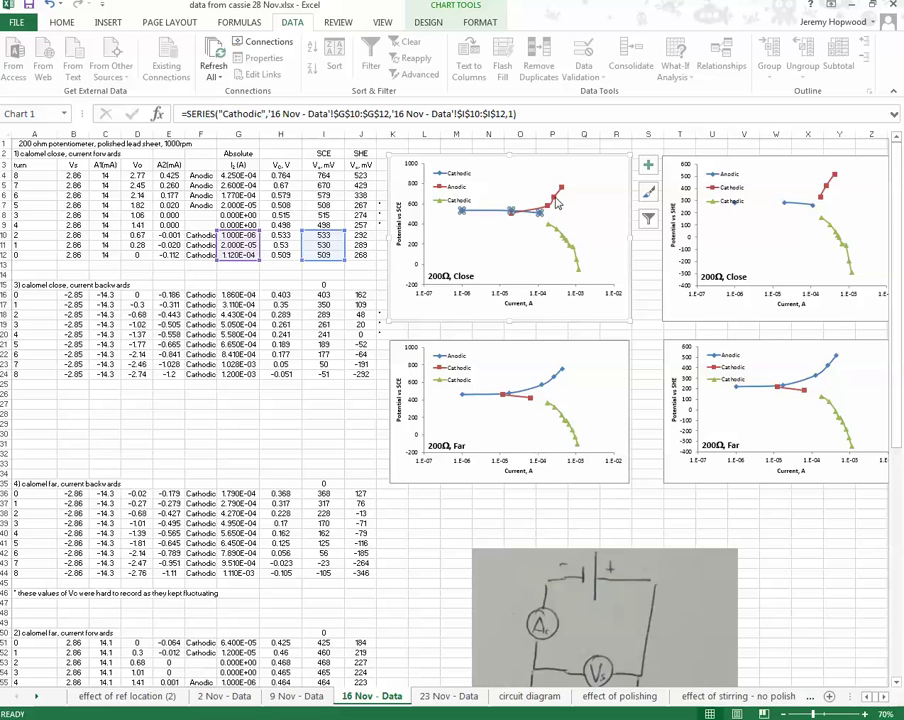
# - Recolour the Cathodic series in the 200Ω Close chart as a solid green line
pyautogui.click(556, 196)
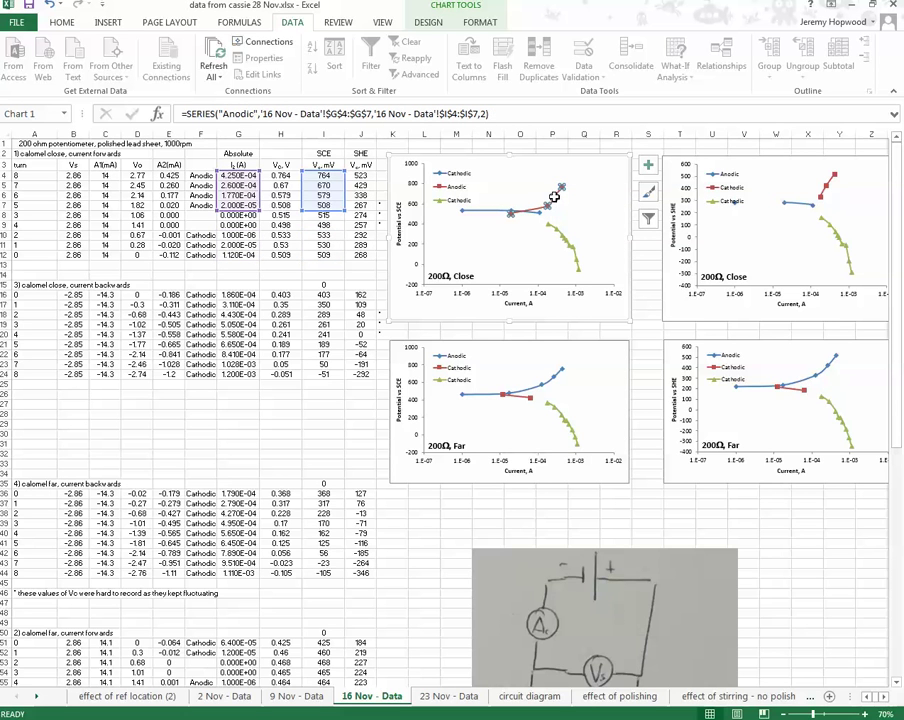
pyautogui.moveTo(564, 184)
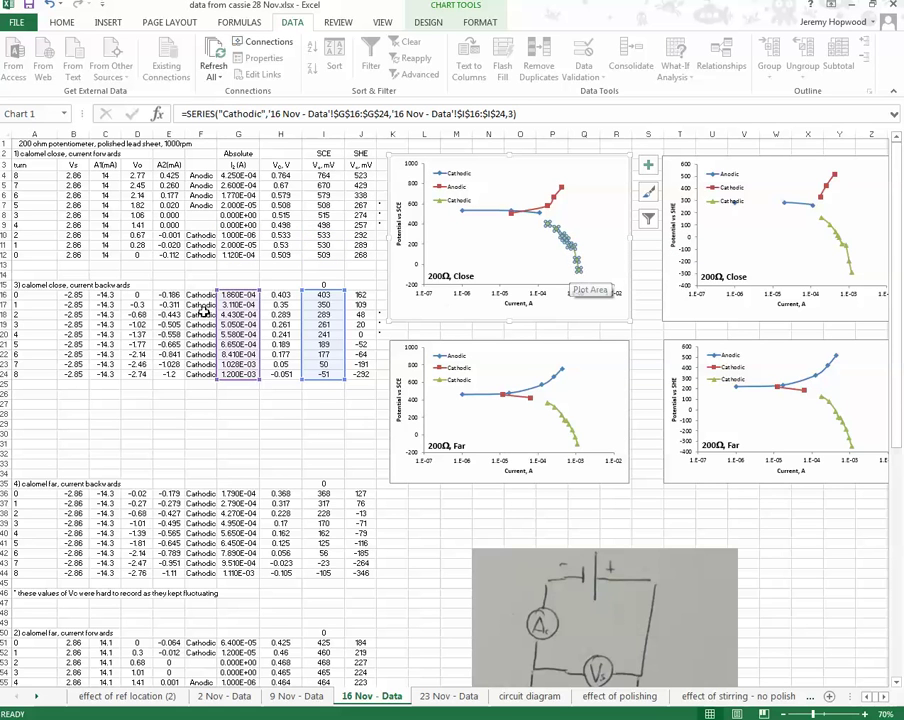
pyautogui.moveTo(578, 272)
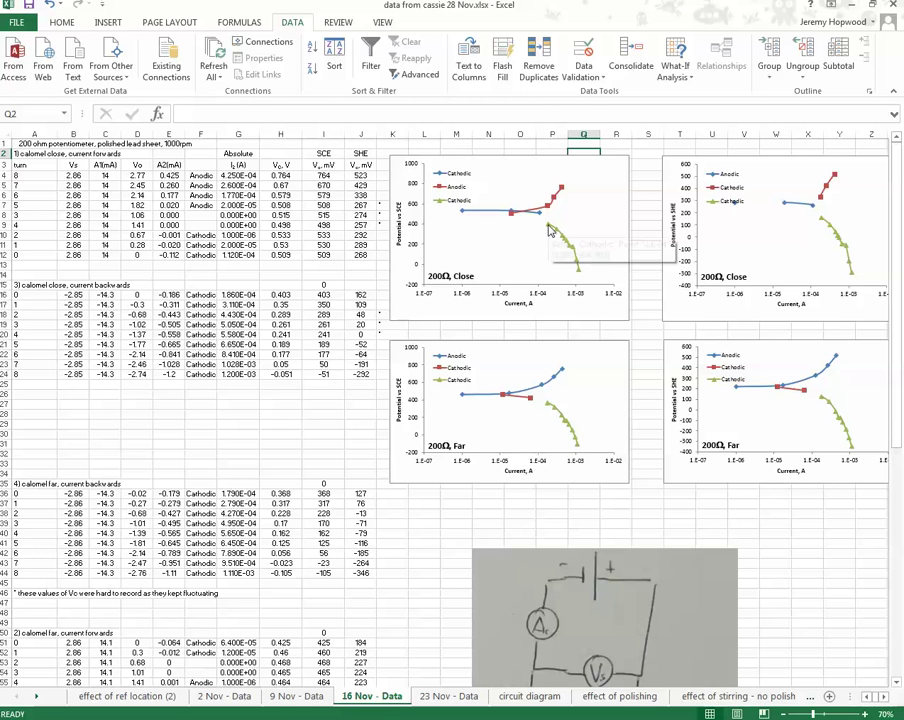
pyautogui.moveTo(540, 212)
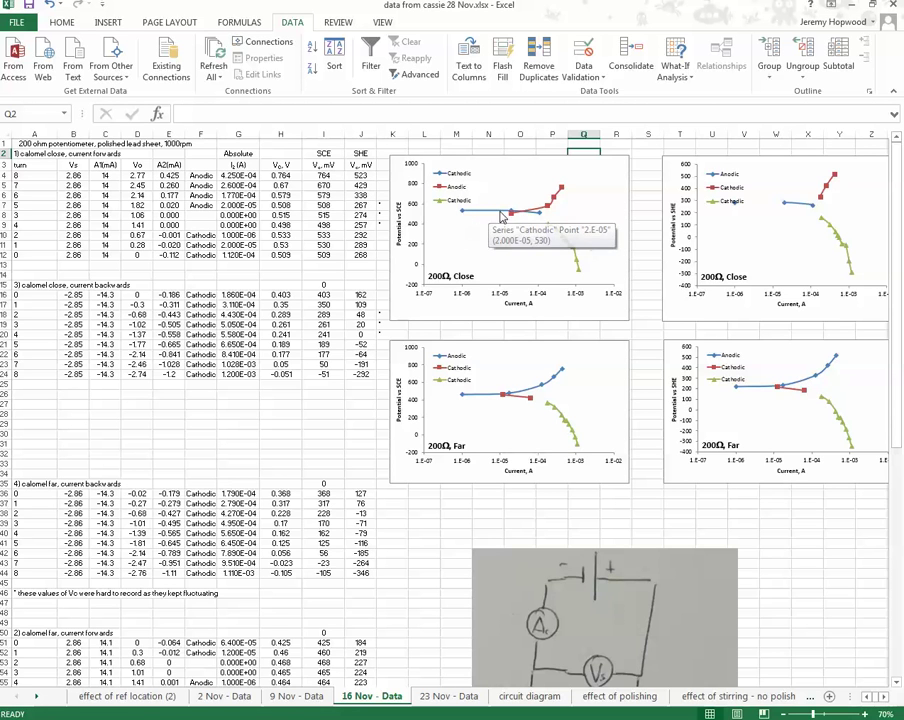
pyautogui.moveTo(588, 160)
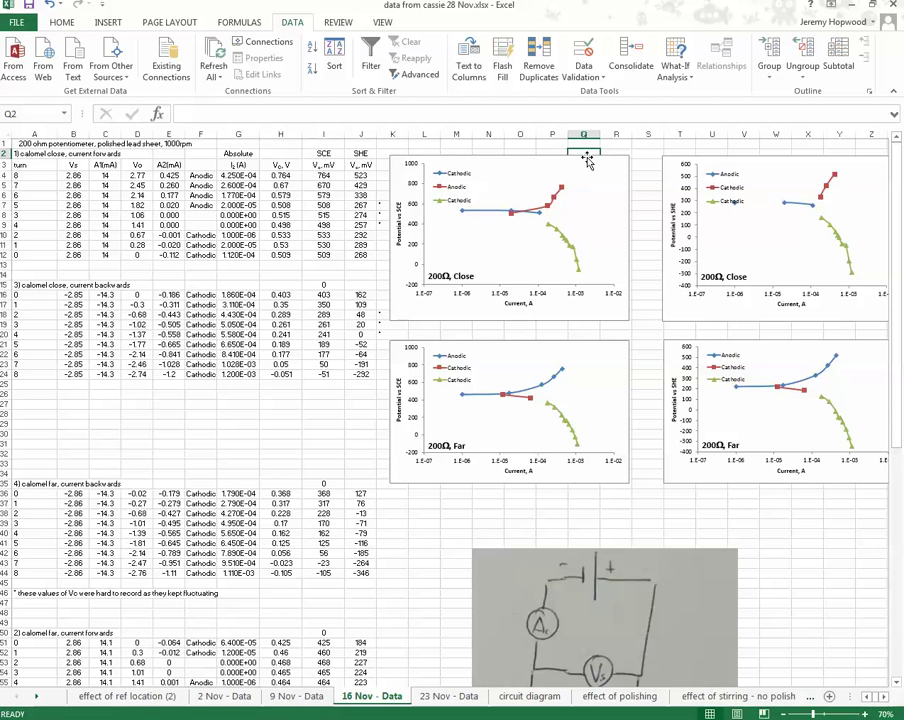
pyautogui.moveTo(588, 160)
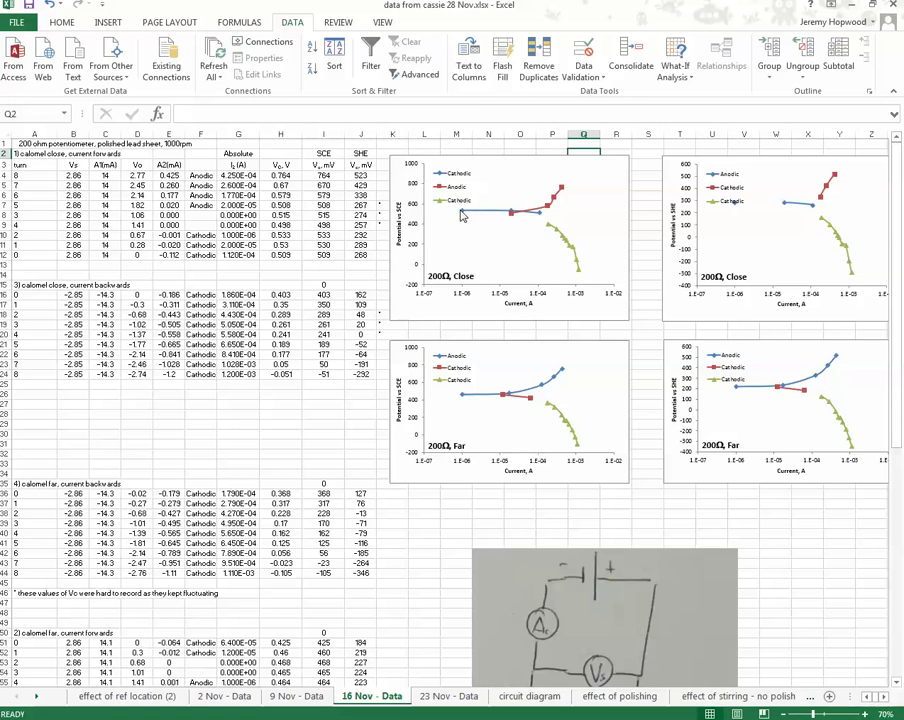
pyautogui.moveTo(578, 262)
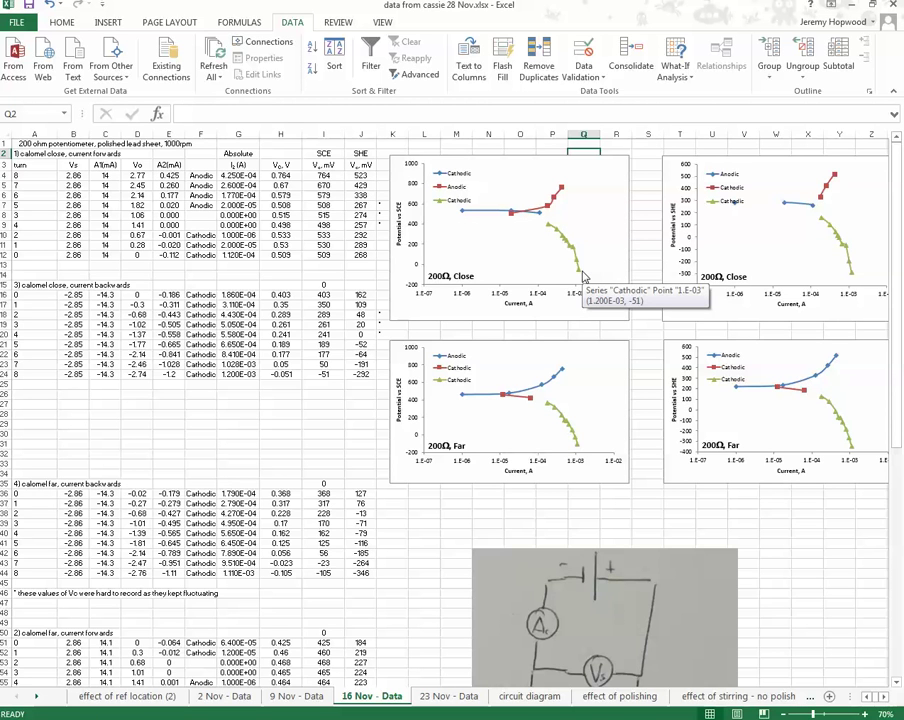
pyautogui.moveTo(596, 264)
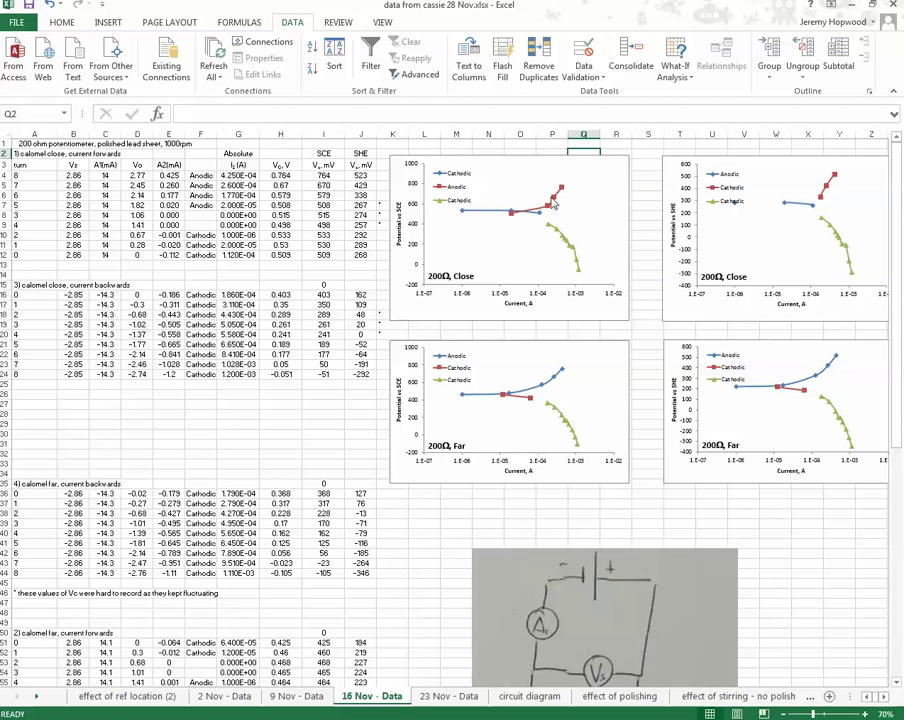
pyautogui.moveTo(468, 212)
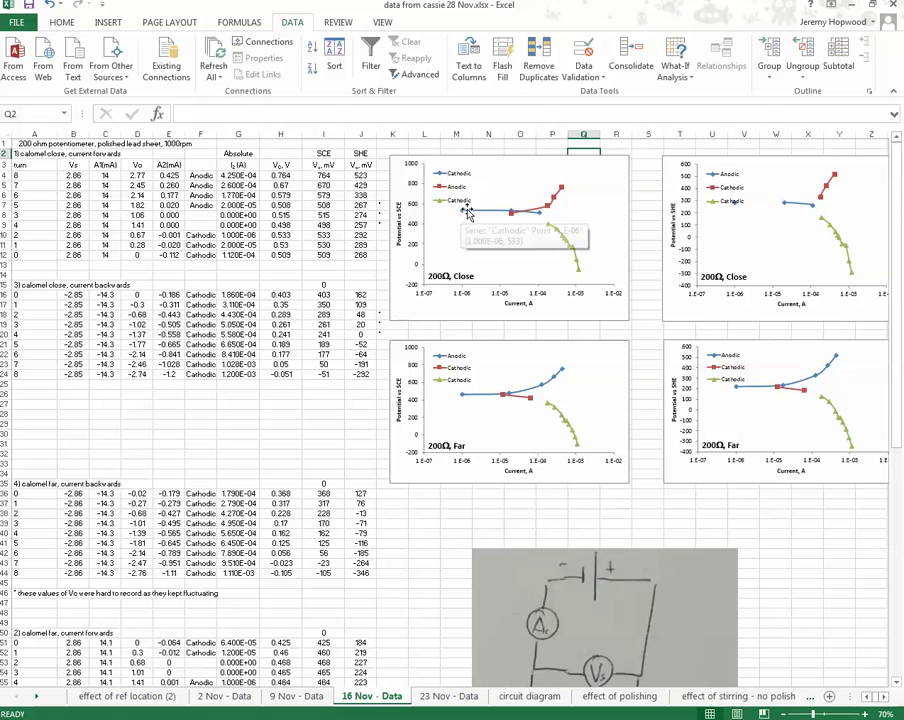
pyautogui.moveTo(512, 212)
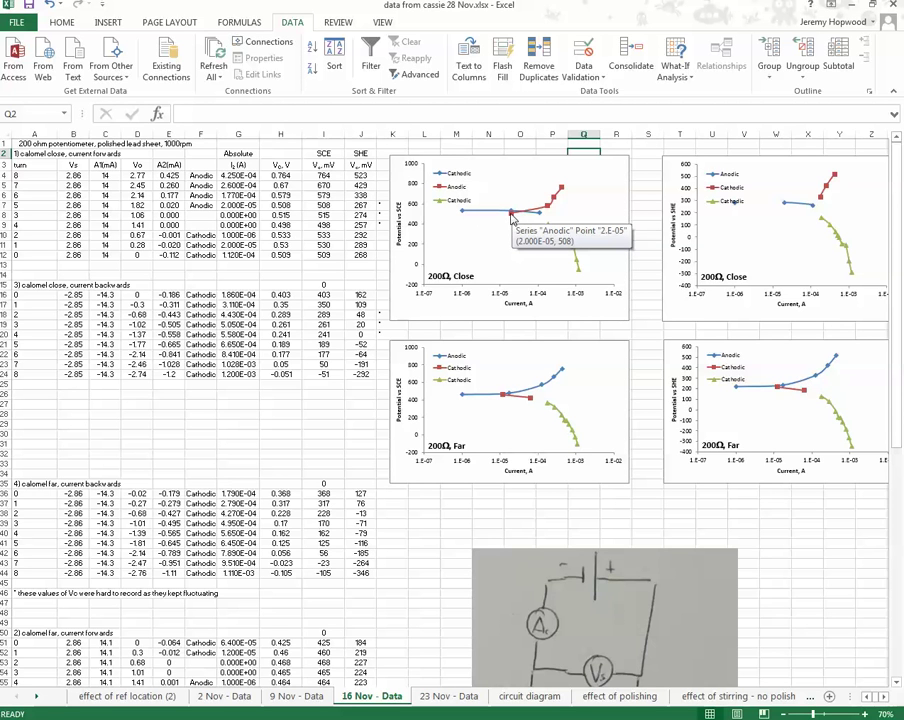
pyautogui.moveTo(512, 216)
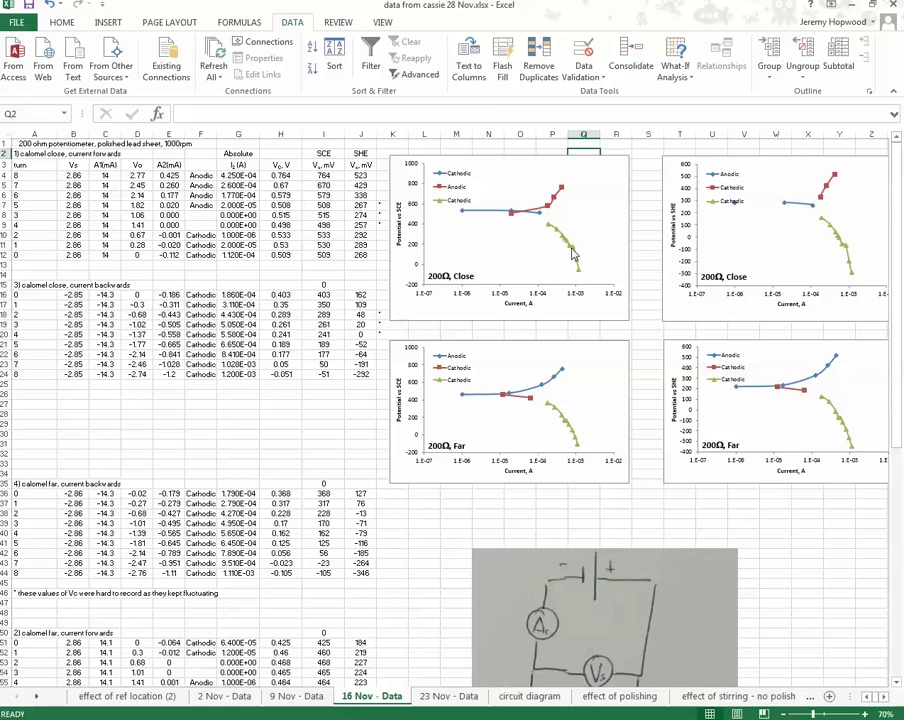
pyautogui.moveTo(468, 188)
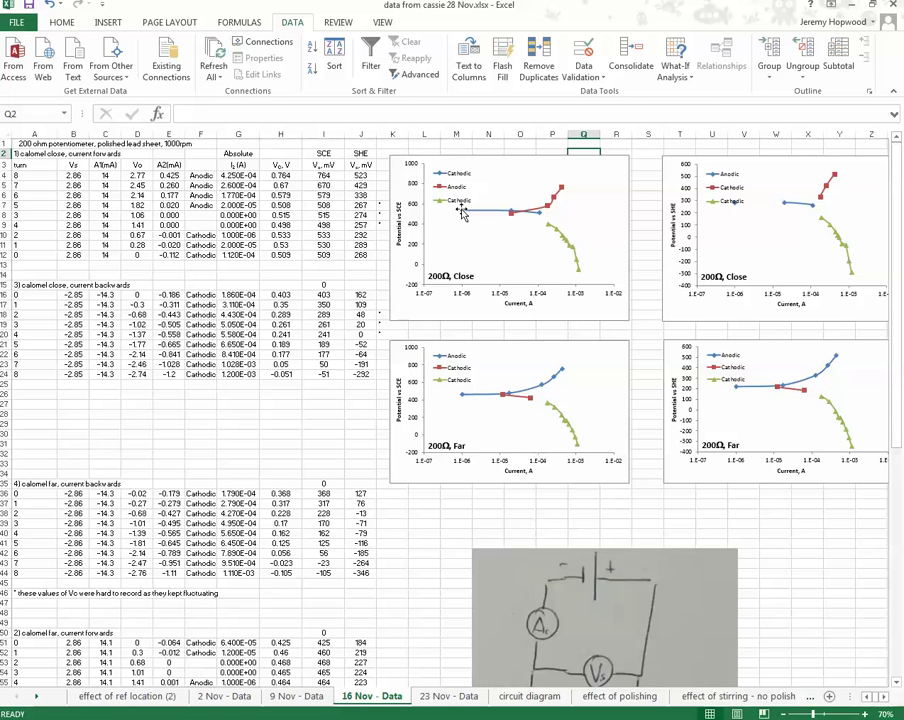
pyautogui.moveTo(564, 244)
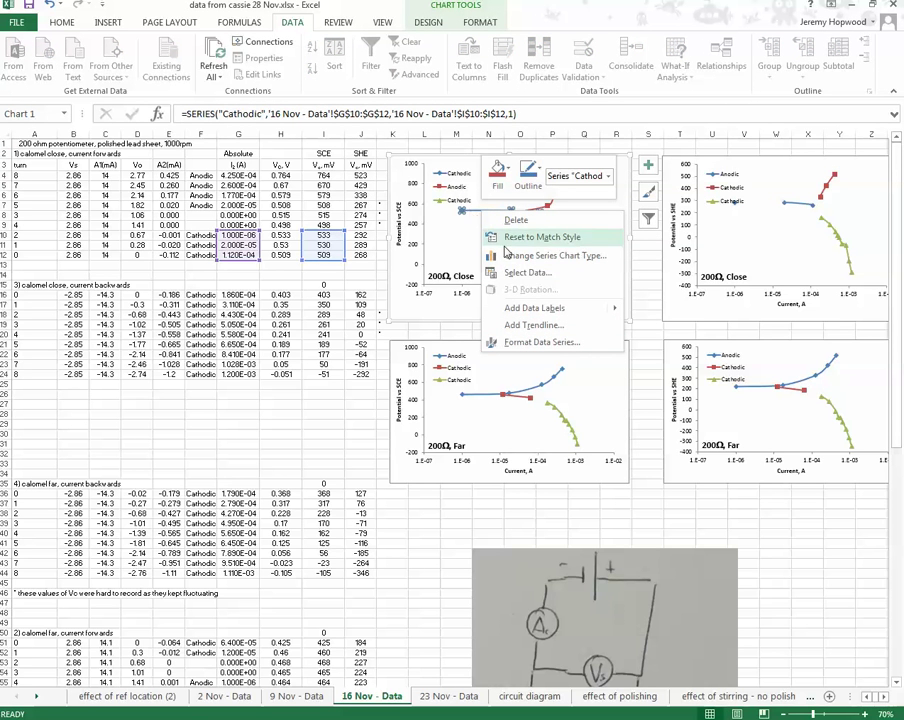
pyautogui.moveTo(540, 342)
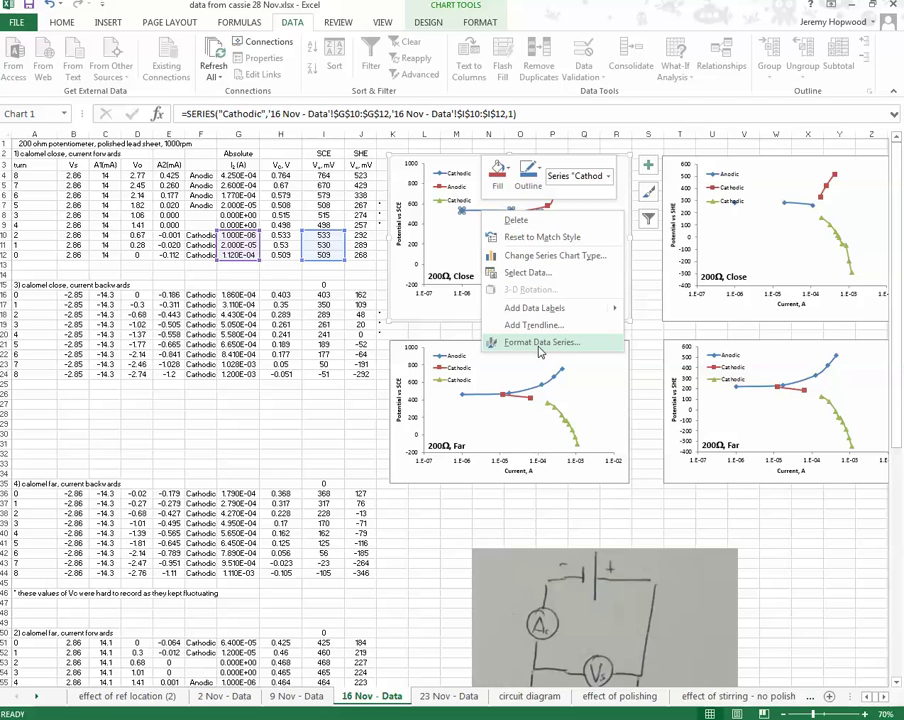
pyautogui.click(540, 342)
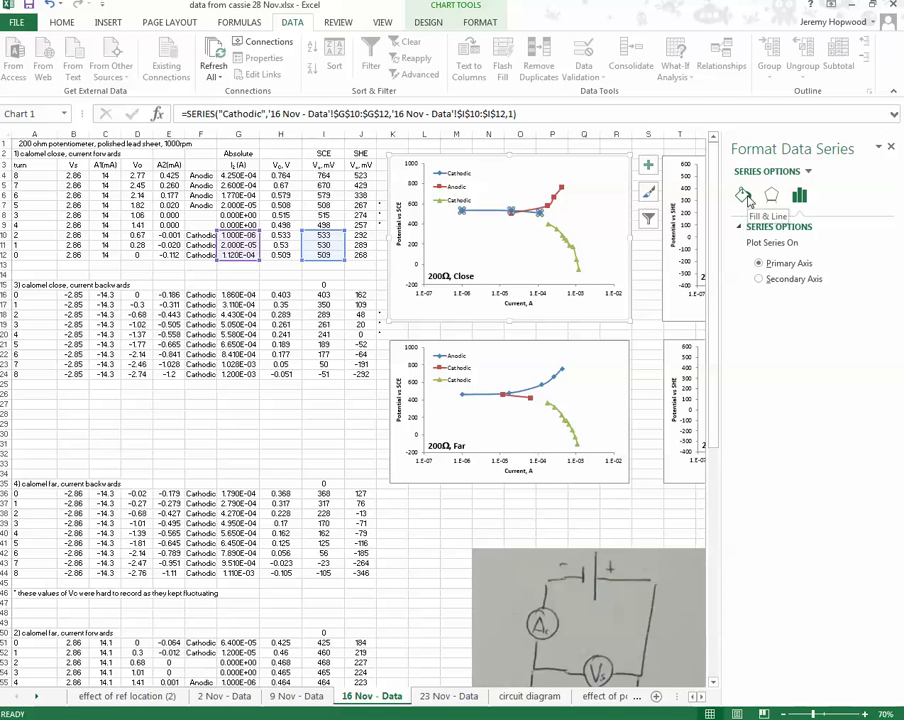
pyautogui.click(744, 196)
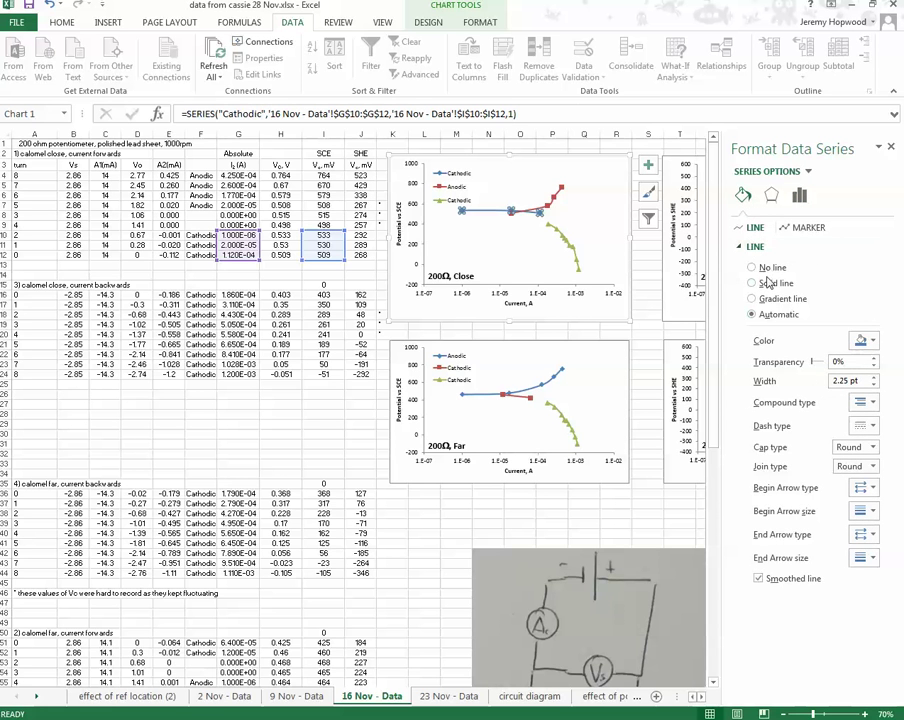
pyautogui.click(862, 340)
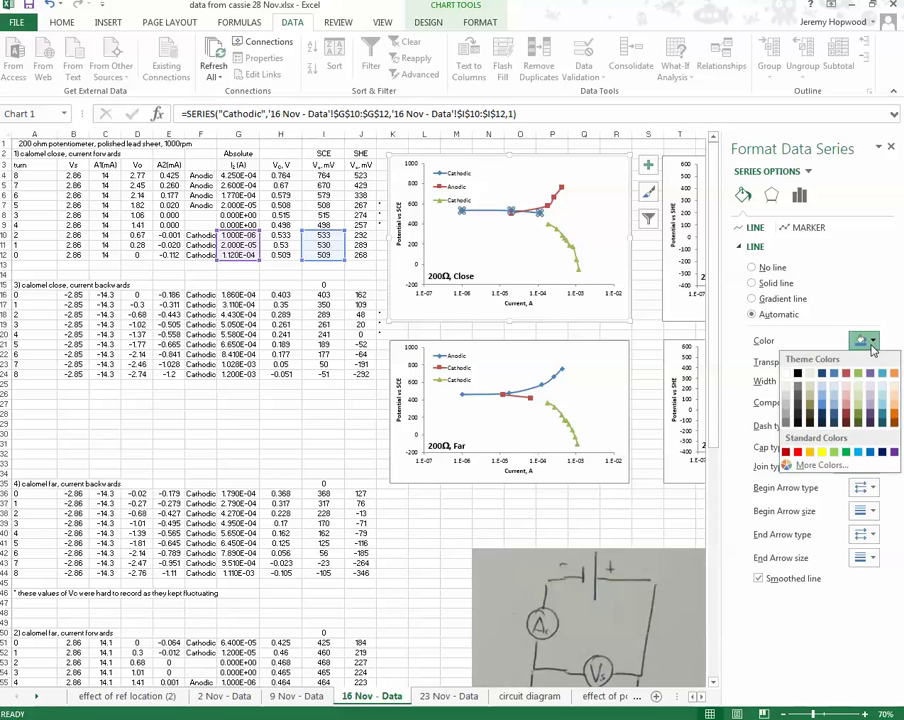
pyautogui.click(752, 284)
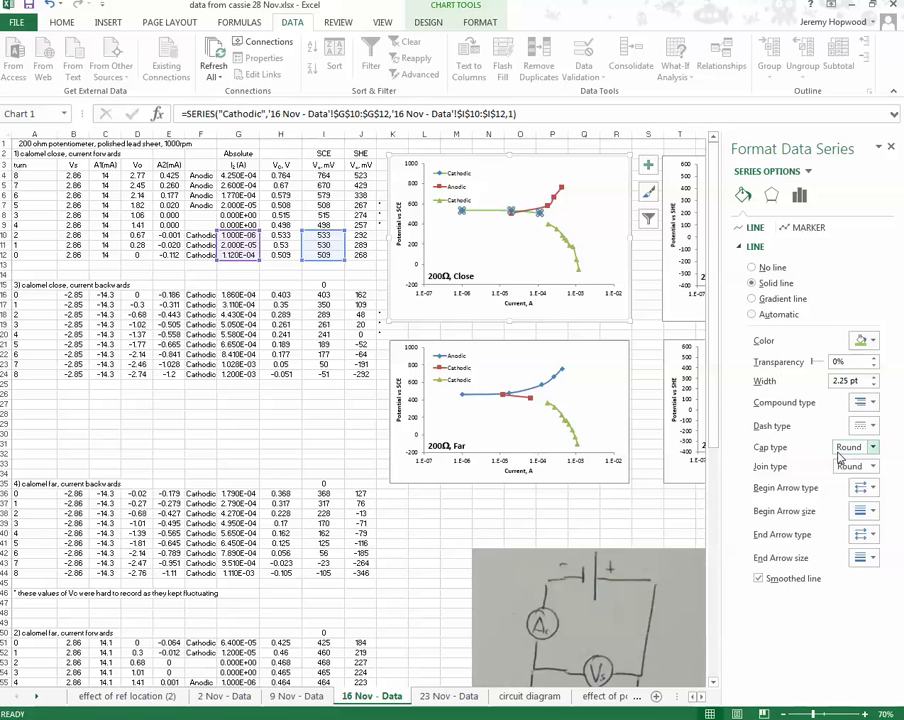
pyautogui.click(864, 340)
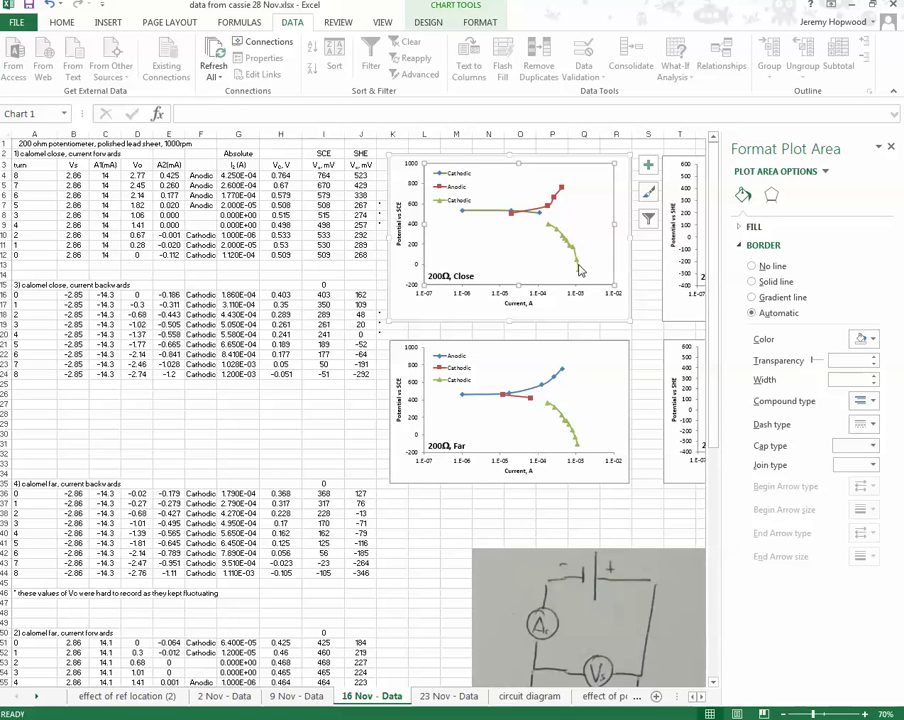
pyautogui.moveTo(536, 218)
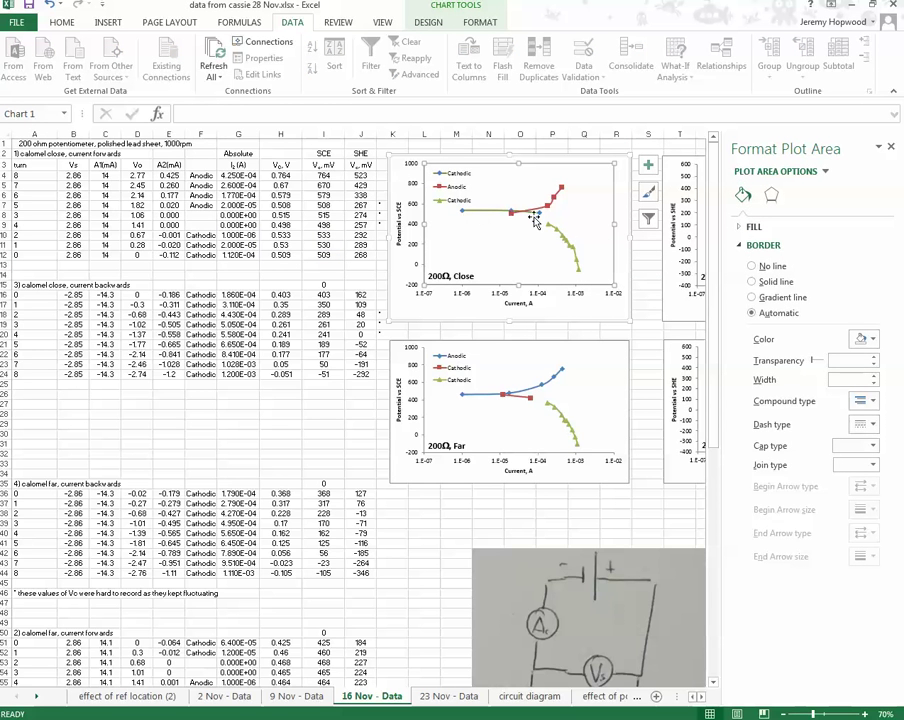
pyautogui.moveTo(576, 178)
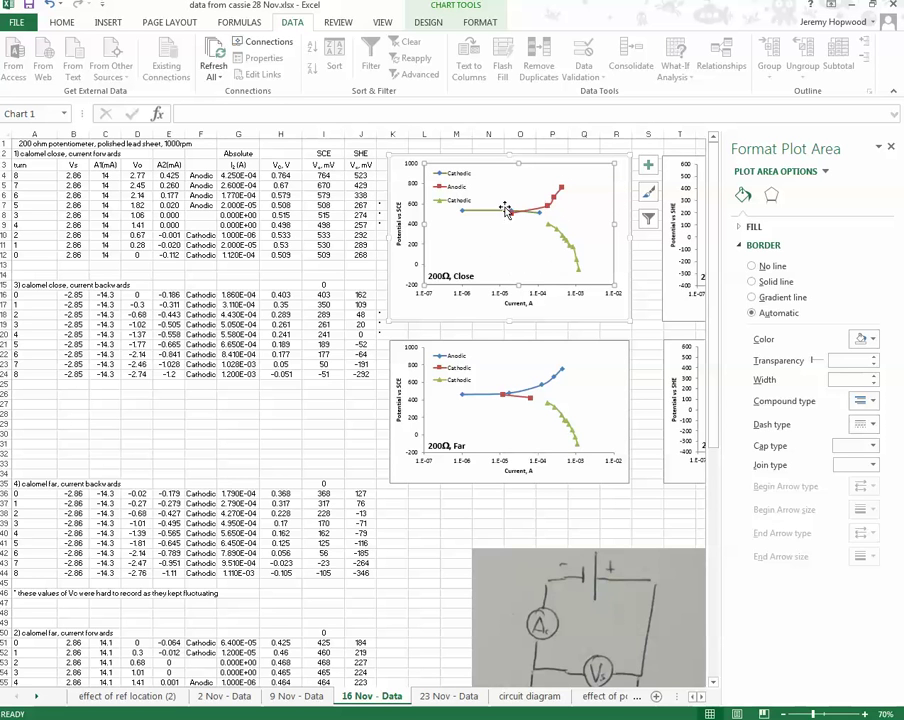
pyautogui.moveTo(546, 262)
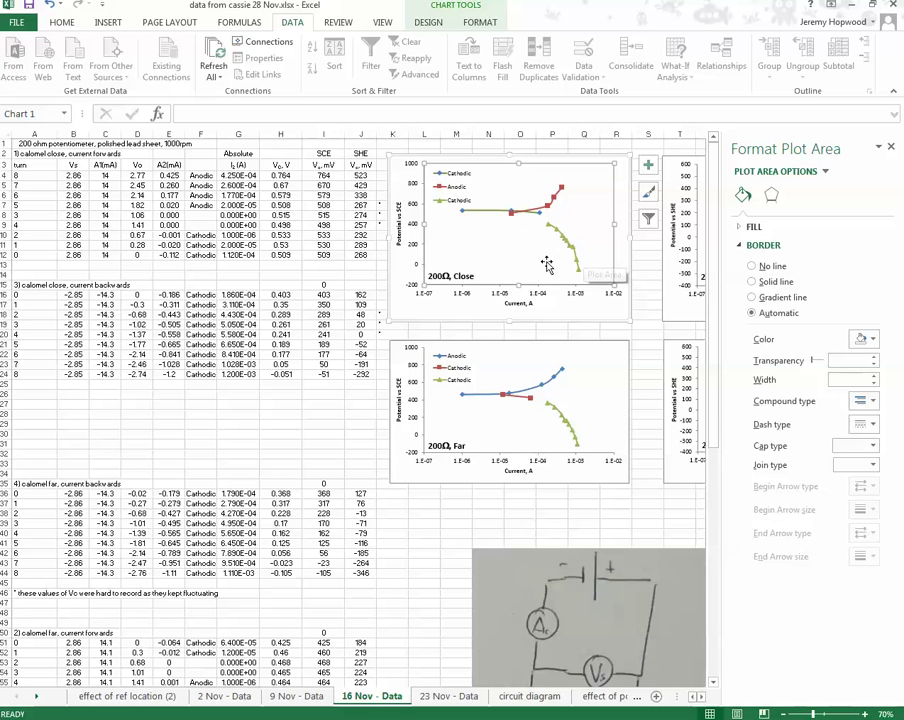
pyautogui.moveTo(584, 284)
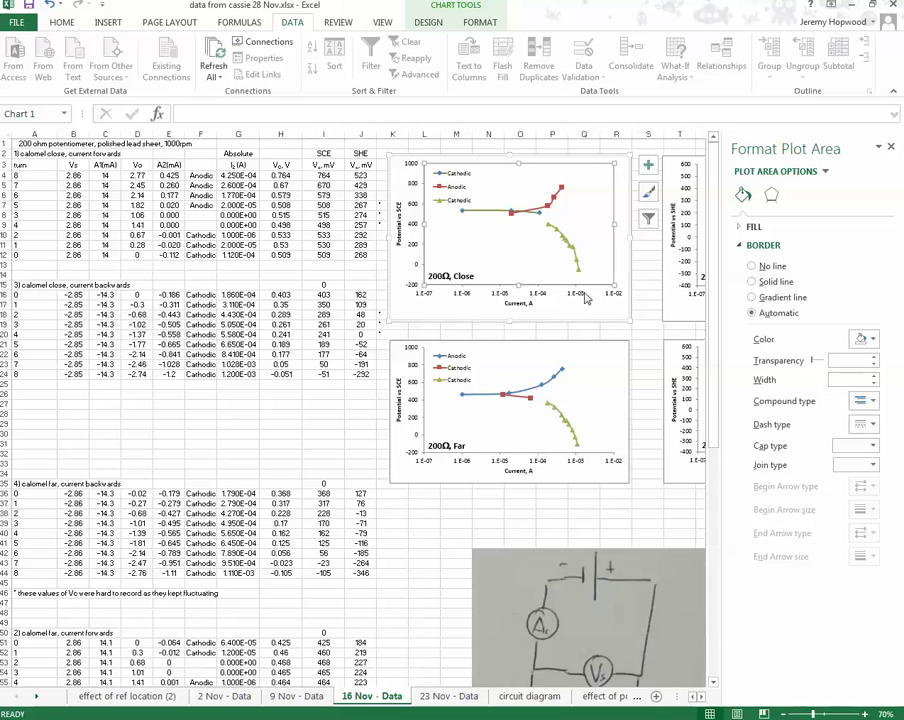
pyautogui.moveTo(550, 204)
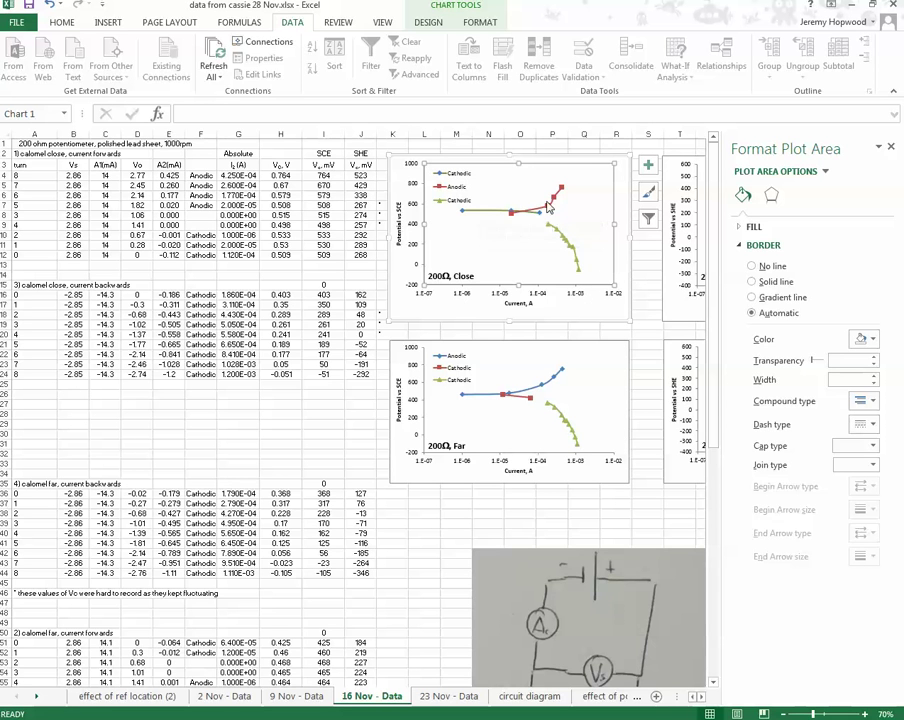
pyautogui.moveTo(612, 136)
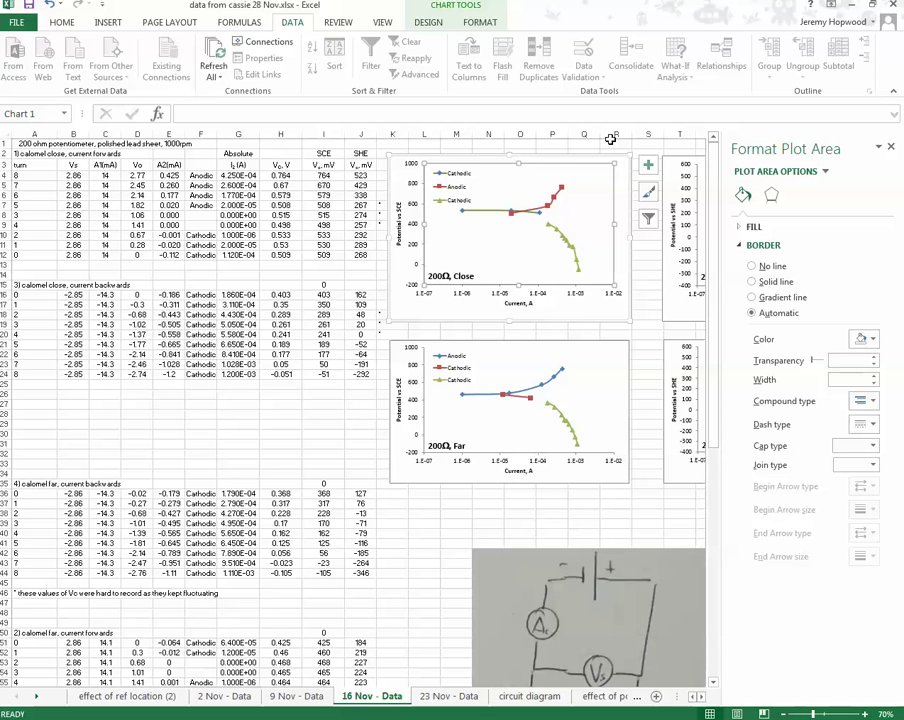
pyautogui.moveTo(568, 188)
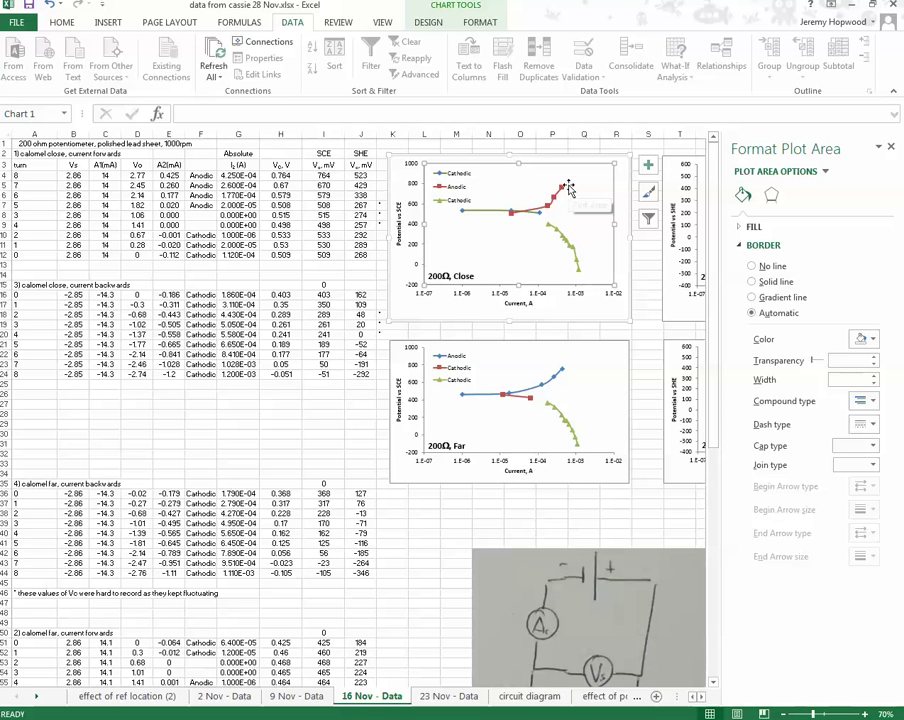
pyautogui.moveTo(538, 414)
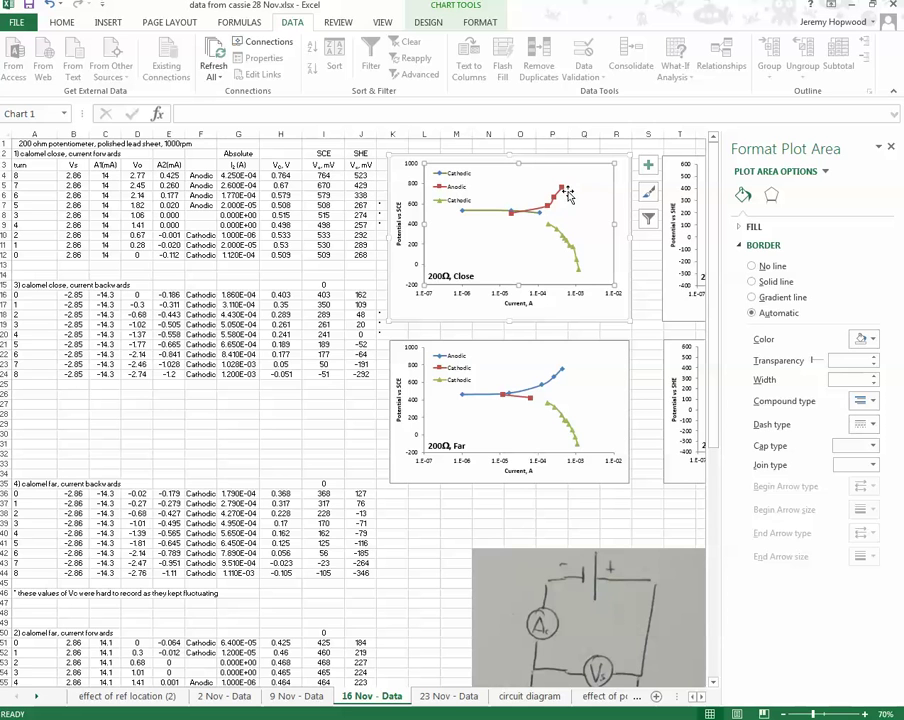
pyautogui.moveTo(472, 250)
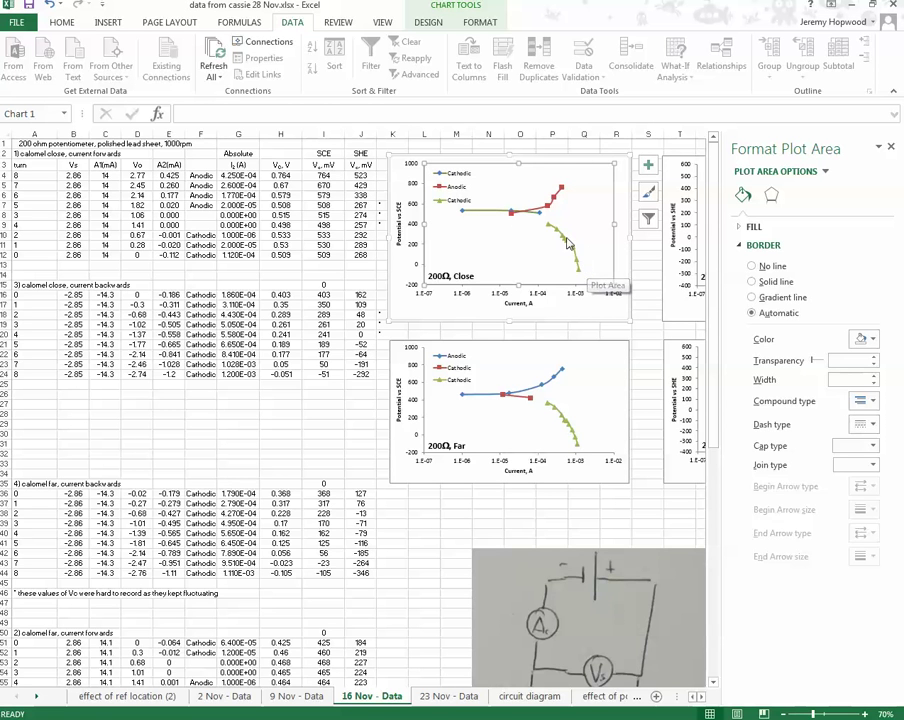
pyautogui.moveTo(588, 188)
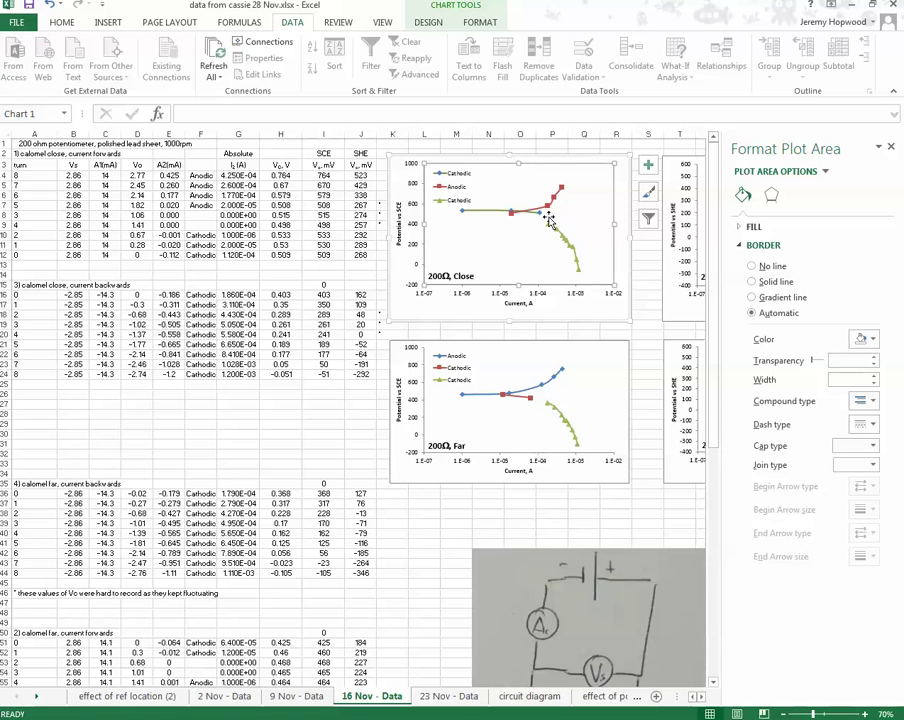
pyautogui.moveTo(548, 218)
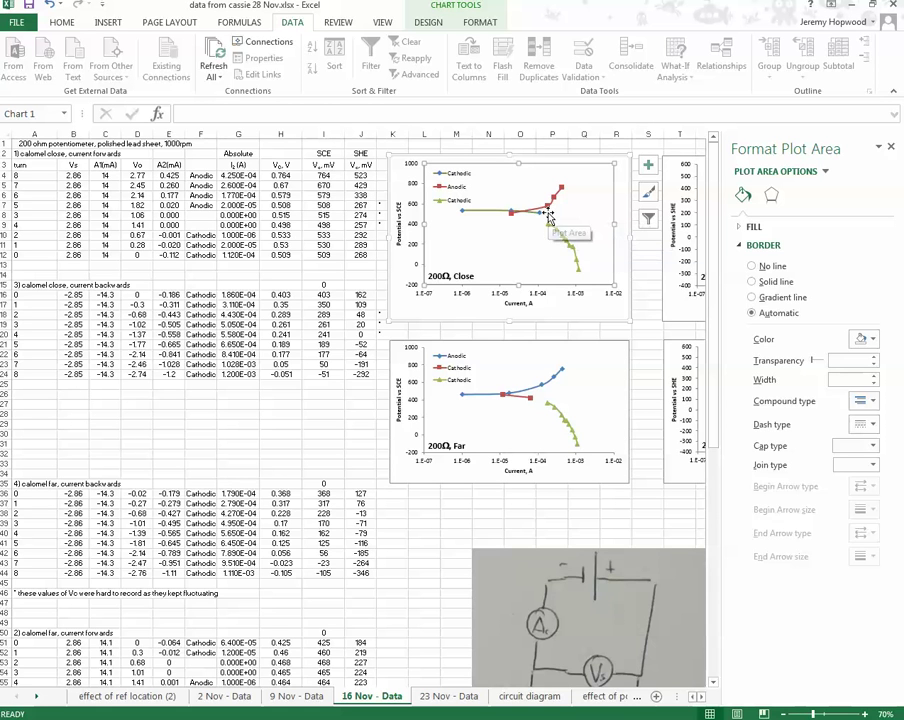
pyautogui.moveTo(552, 212)
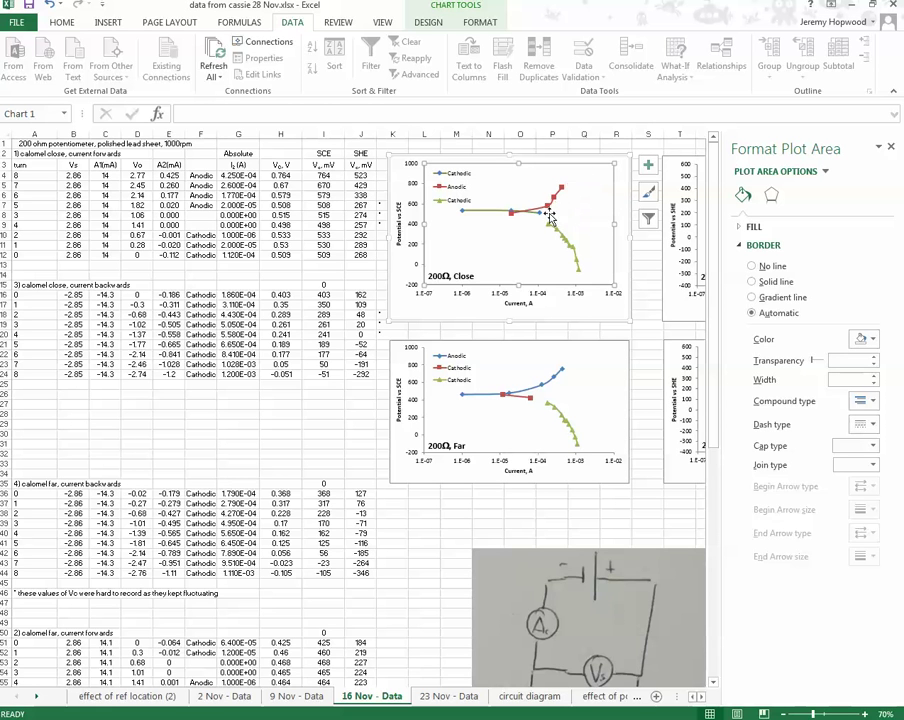
pyautogui.moveTo(484, 210)
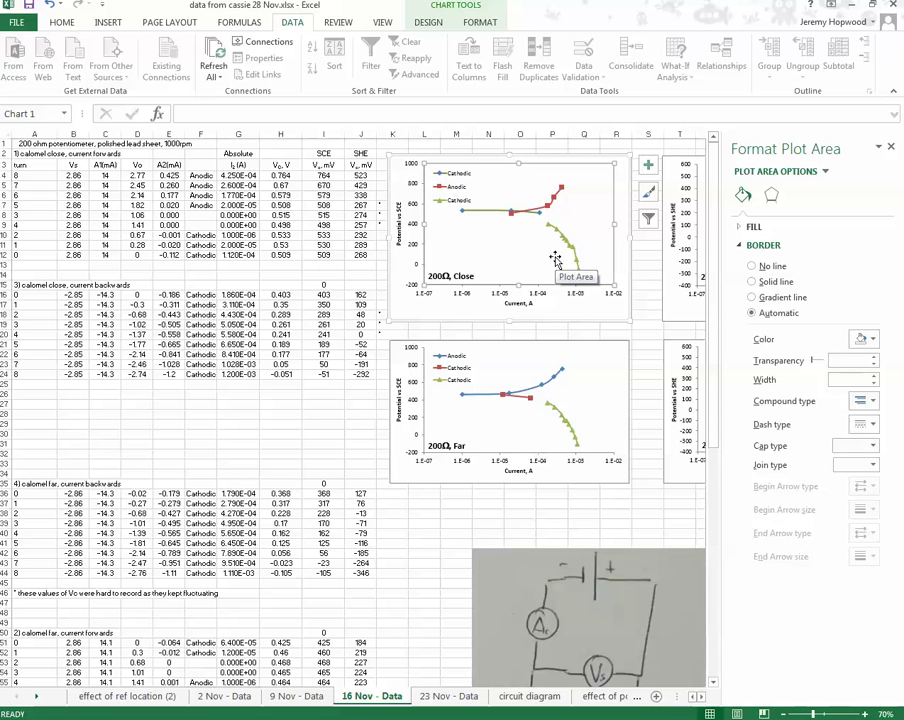
pyautogui.moveTo(496, 220)
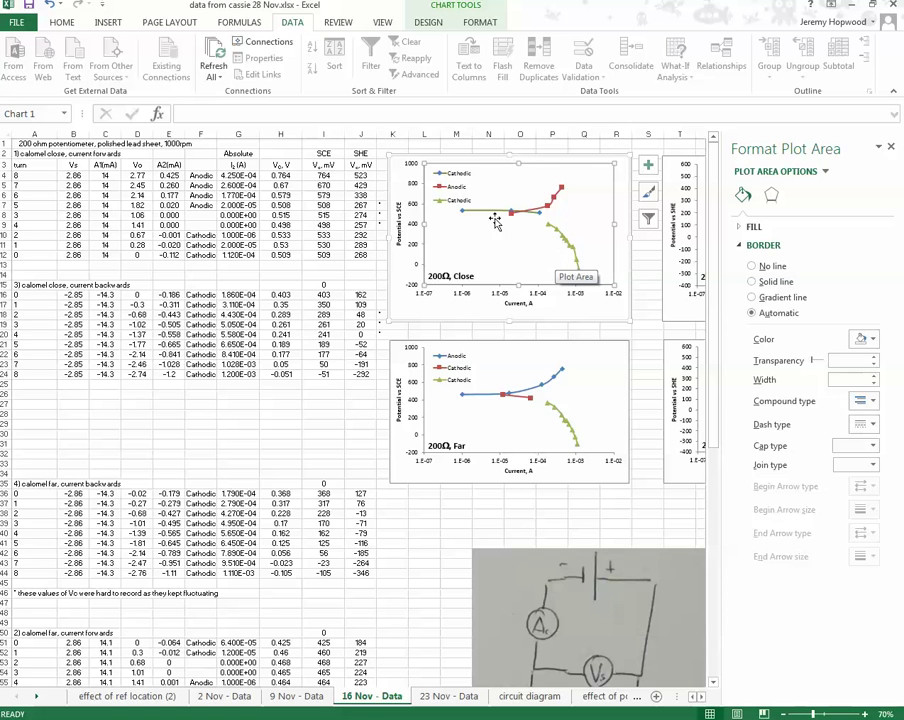